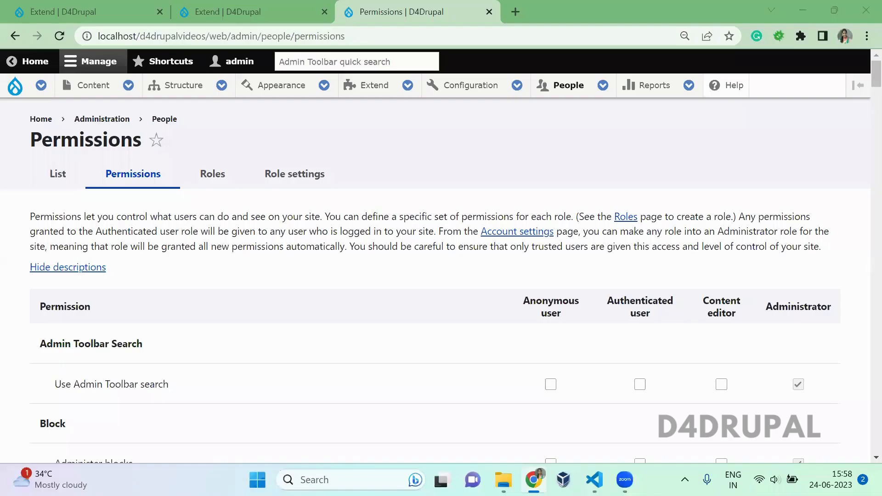
{"action": "mouse_move", "coordinate": [654, 228]}
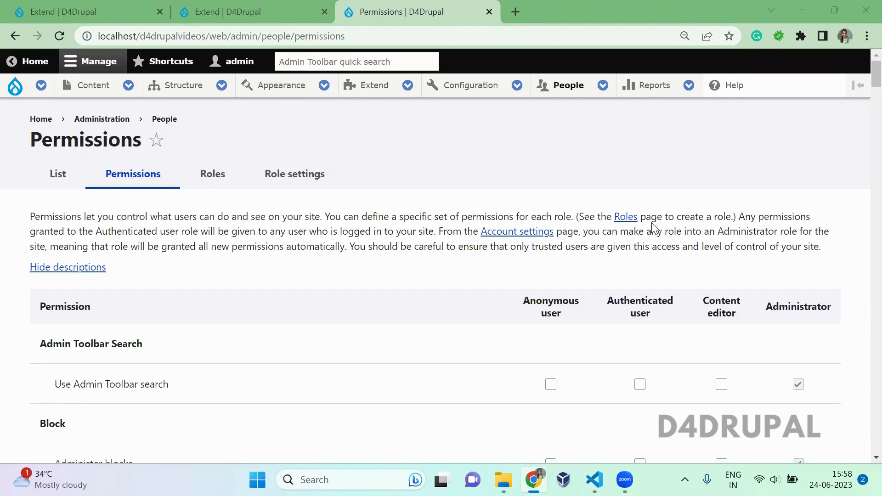
{"action": "mouse_move", "coordinate": [550, 140]}
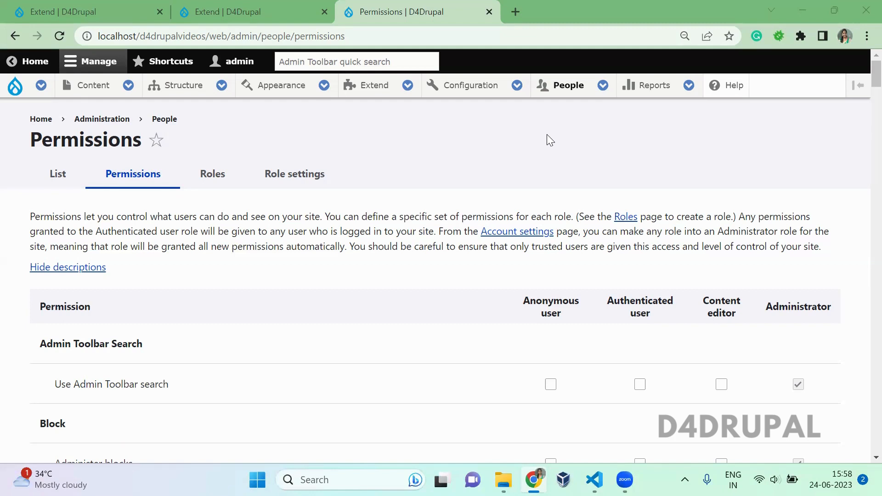
- Start a find-in-page search on the Permissions page
{"action": "right_click", "coordinate": [543, 140]}
{"action": "type", "text": "cp"}
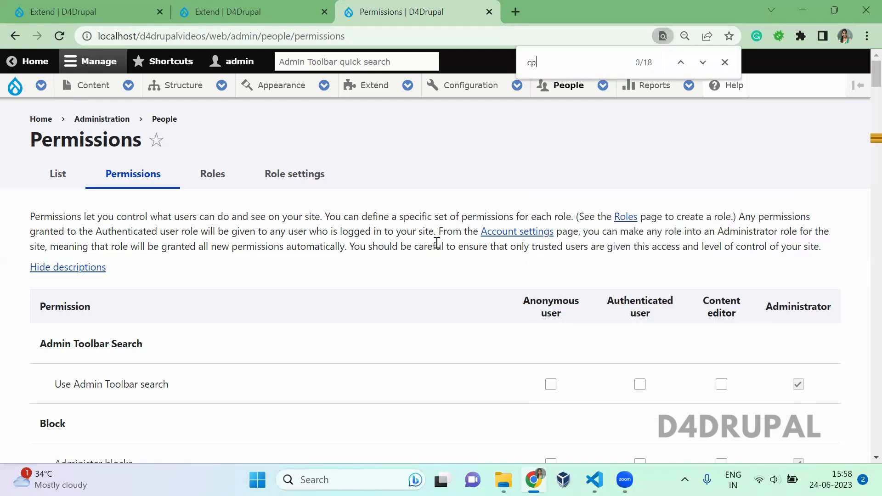
- Search 'controller' to locate the Dynamic Access permissions, then move to the Extend modules page
{"action": "type", "text": "controller"}
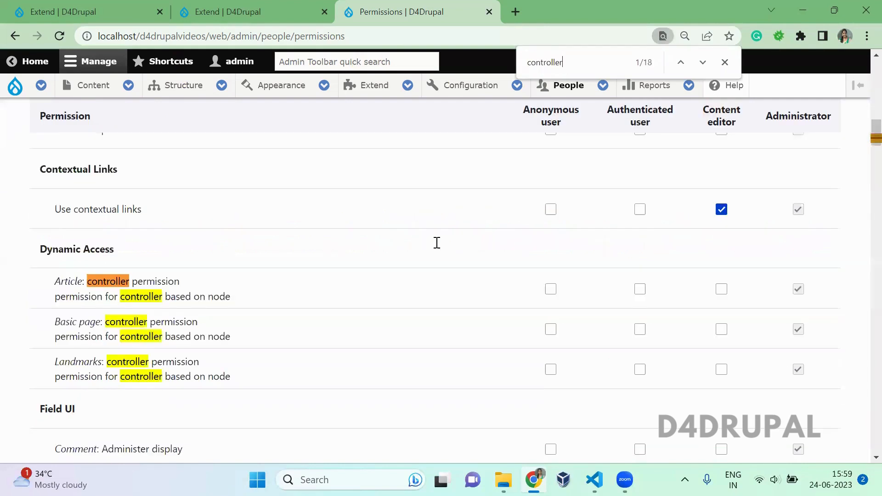
{"action": "left_click", "coordinate": [724, 63]}
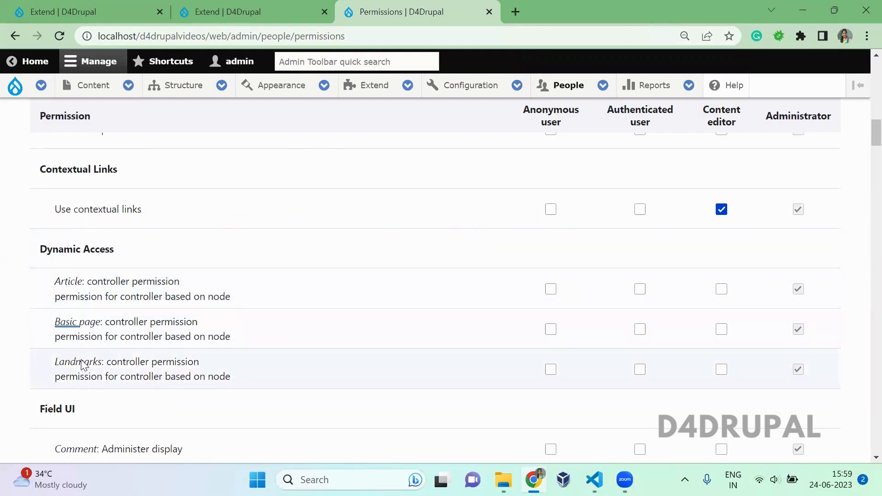
{"action": "left_click", "coordinate": [254, 12]}
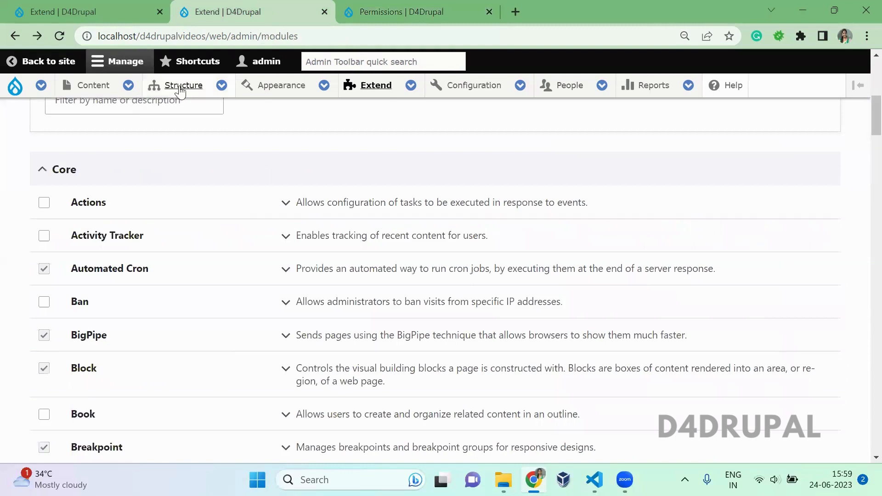
- Add a new content type named 'Testing' via Structure > Content types, then head back to Permissions
{"action": "left_click", "coordinate": [183, 85]}
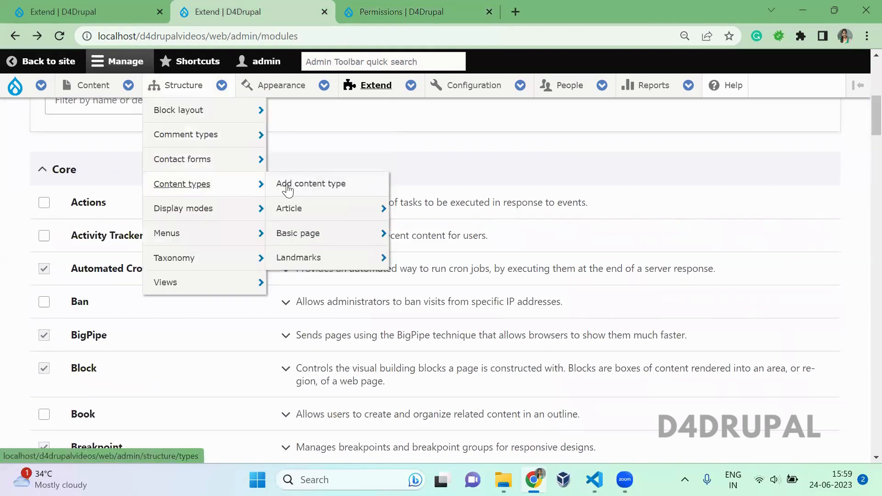
{"action": "left_click", "coordinate": [311, 184]}
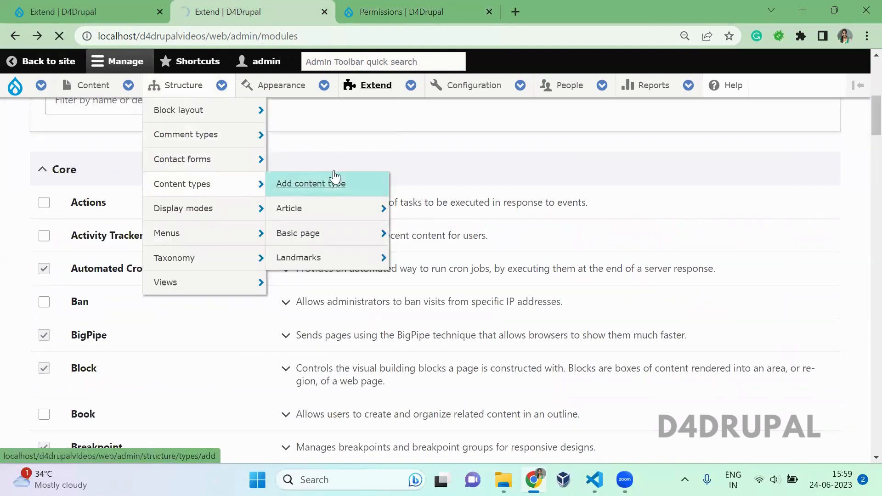
{"action": "left_click", "coordinate": [311, 183]}
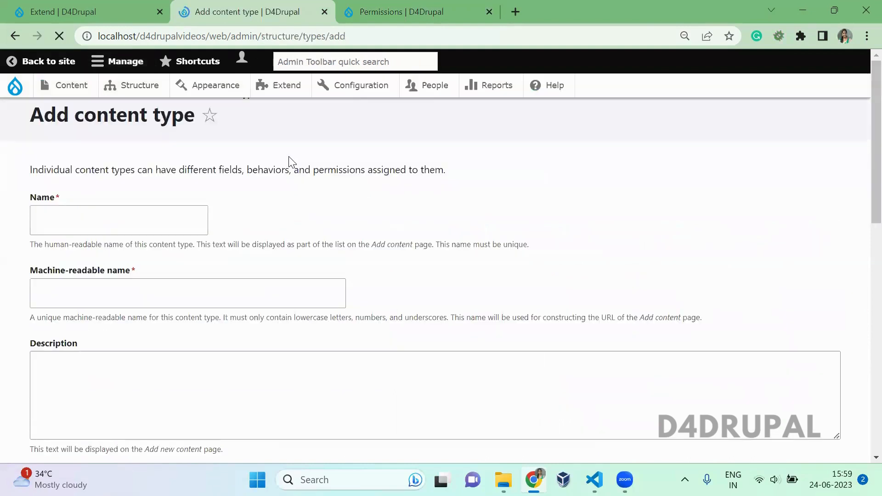
{"action": "type", "text": "Te"}
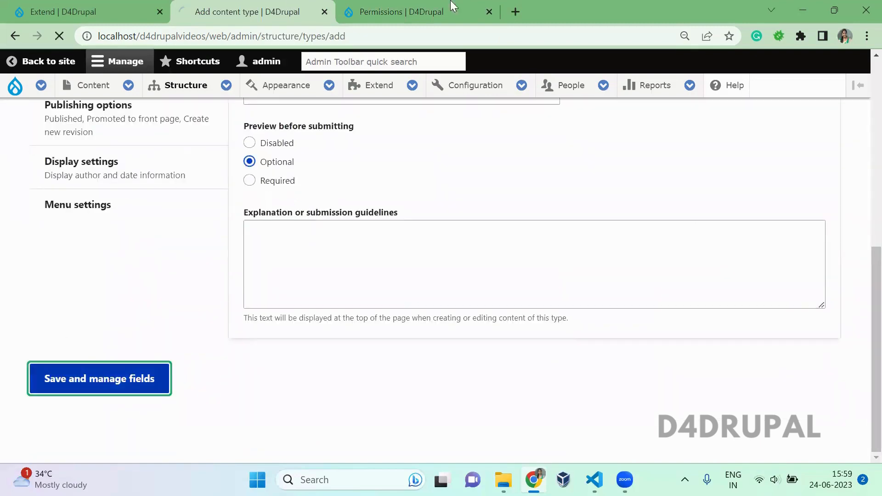
{"action": "left_click", "coordinate": [399, 12]}
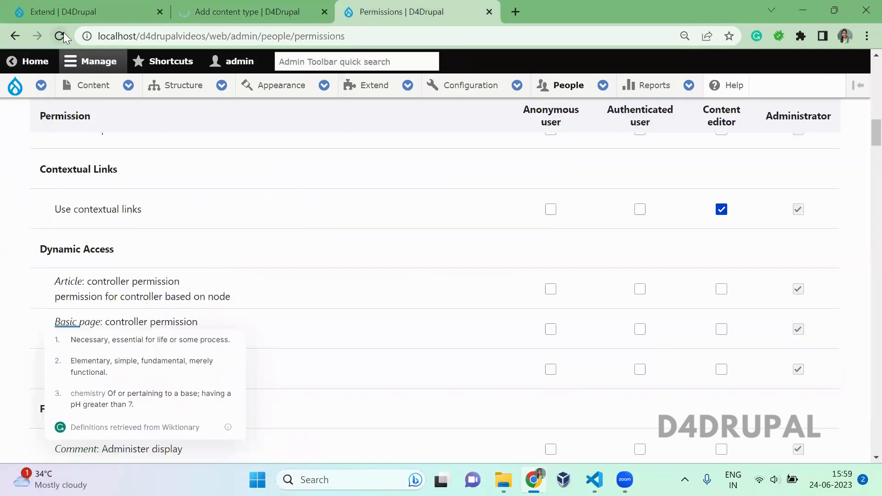
- Reload Permissions and confirm the Testing controller permission under Dynamic Access and its Manage fields page
{"action": "left_click", "coordinate": [60, 35]}
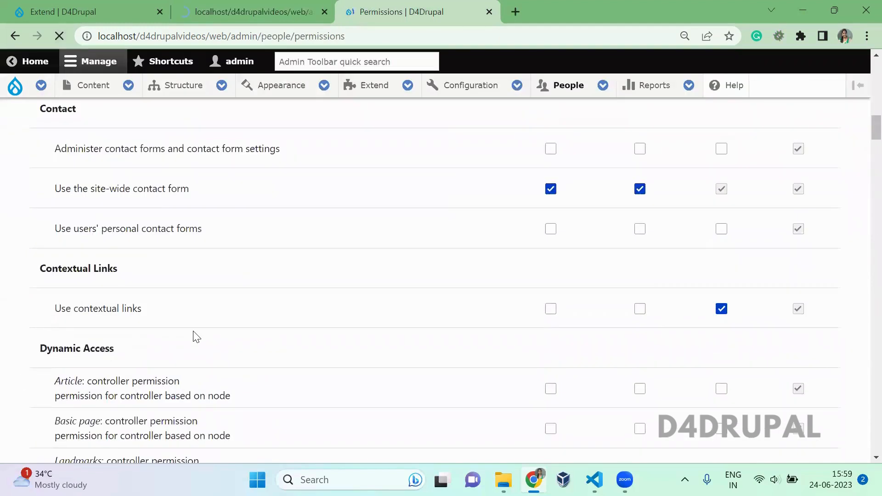
{"action": "scroll", "scroll_direction": "down", "scroll_amount": 3}
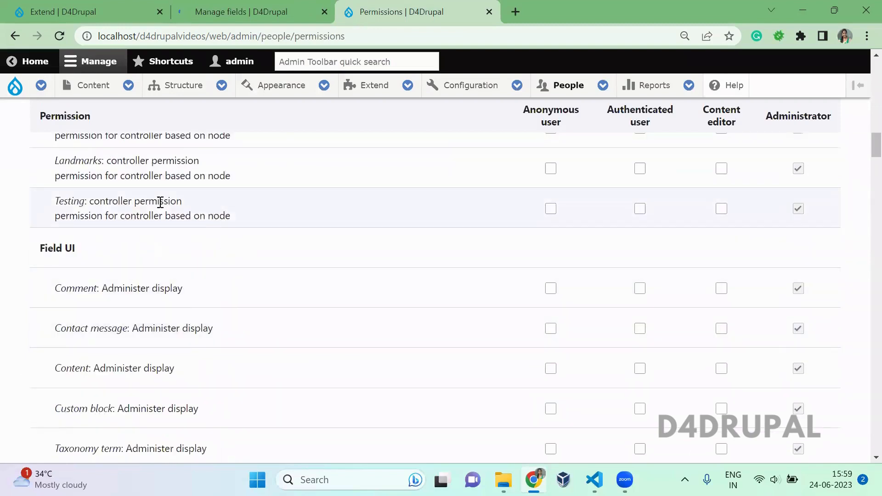
{"action": "scroll", "scroll_direction": "up", "scroll_amount": 3}
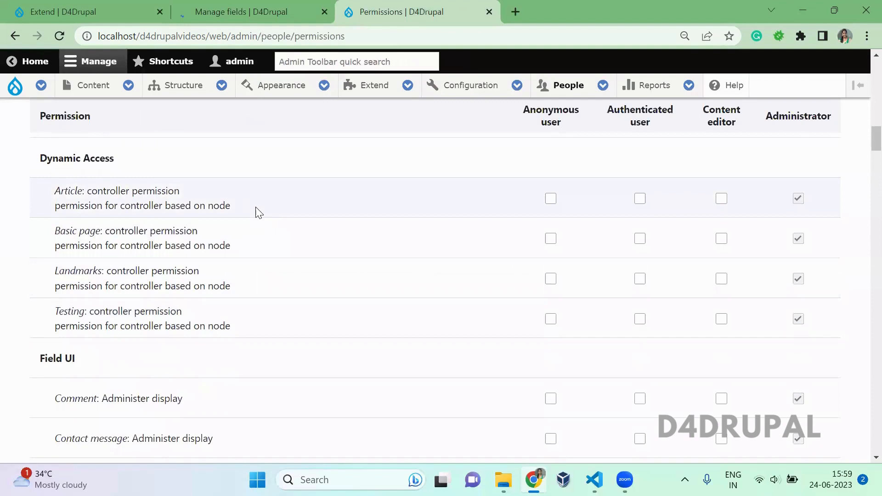
{"action": "left_click", "coordinate": [263, 13]}
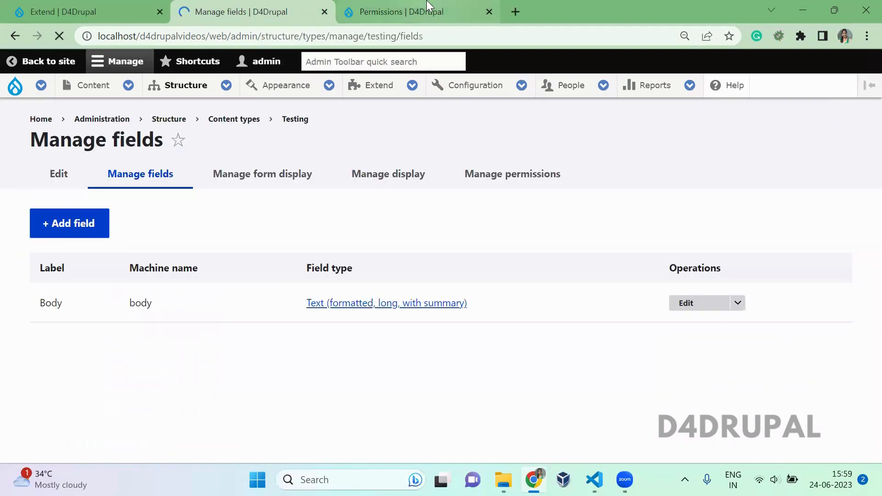
{"action": "left_click", "coordinate": [399, 12]}
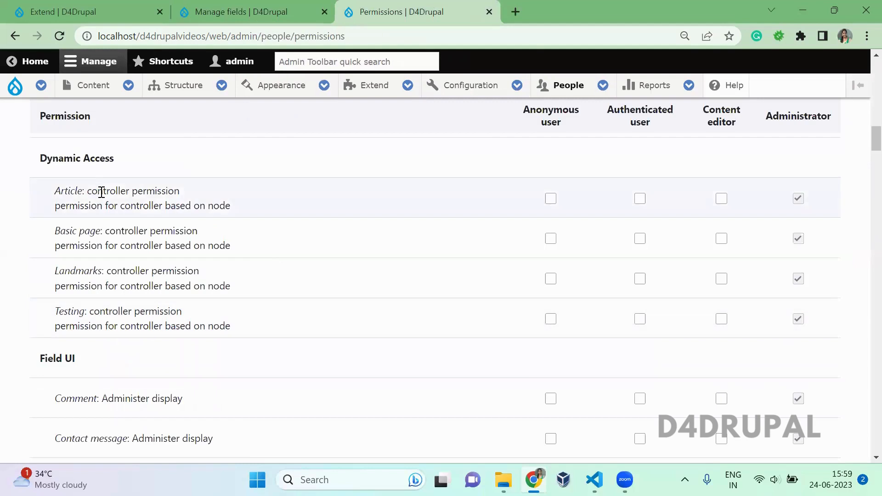
- Point out the word 'controller' in a permission title and switch to the module code in VS Code
{"action": "left_click_drag", "start_coordinate": [91, 191], "coordinate": [213, 325]}
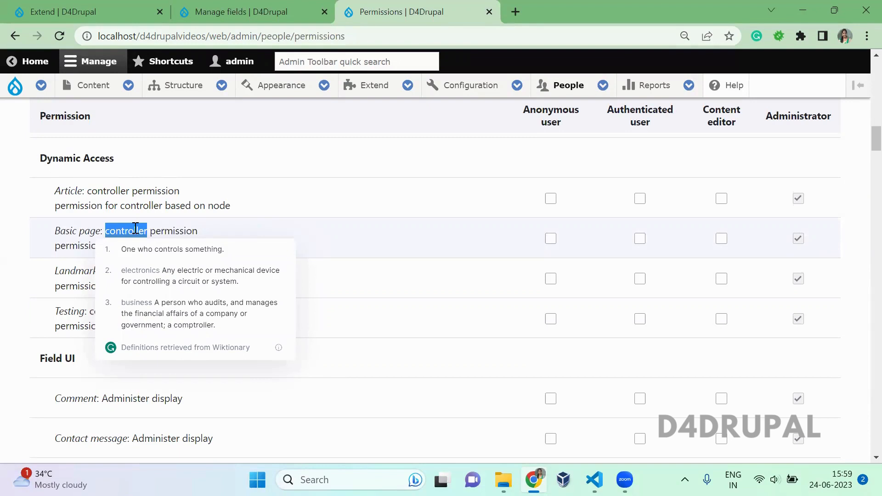
{"action": "mouse_move", "coordinate": [195, 209]}
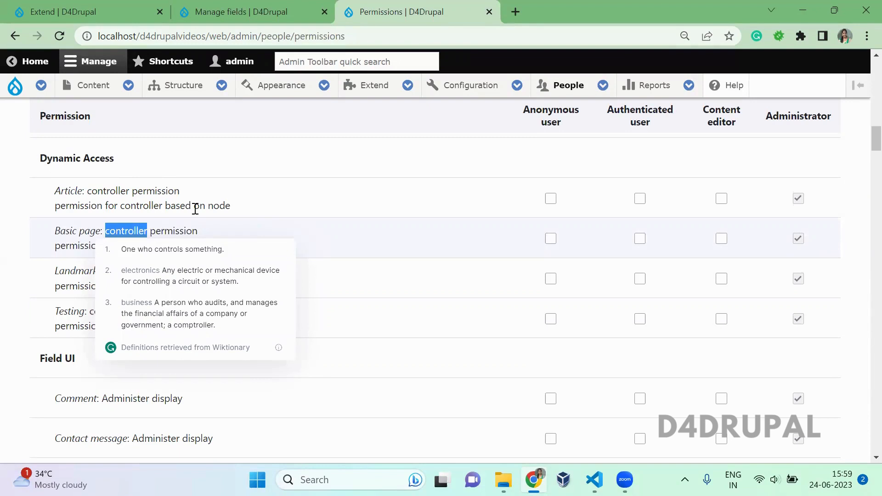
{"action": "left_click", "coordinate": [594, 480]}
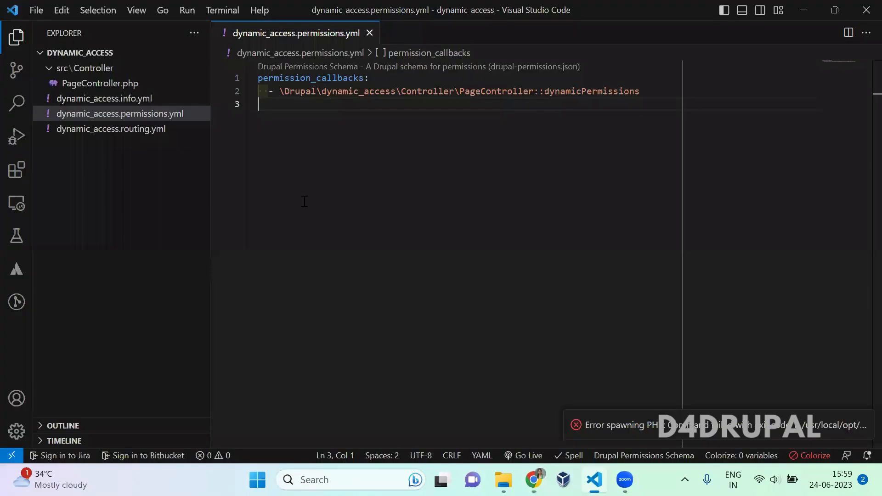
{"action": "mouse_move", "coordinate": [264, 55]}
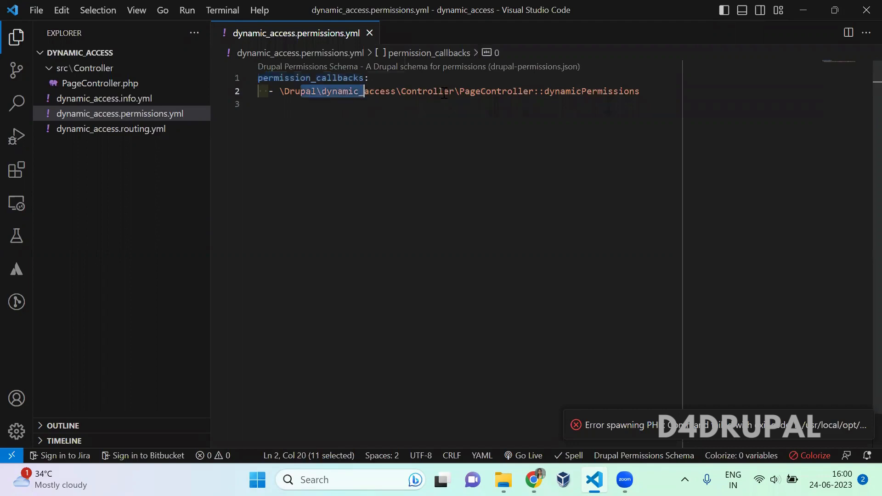
- Highlight the callback path in dynamic_access.permissions.yml and open PageController.php from it
{"action": "left_click_drag", "start_coordinate": [365, 91], "coordinate": [549, 91]}
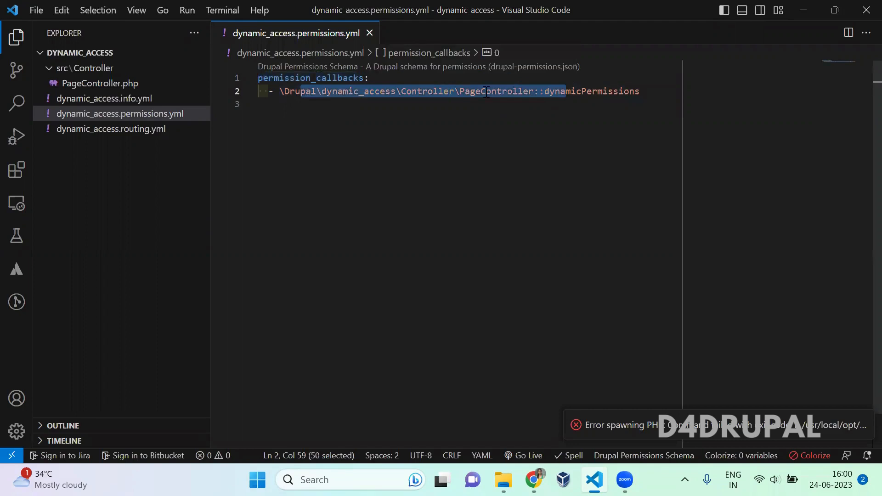
{"action": "double_click", "coordinate": [496, 91]}
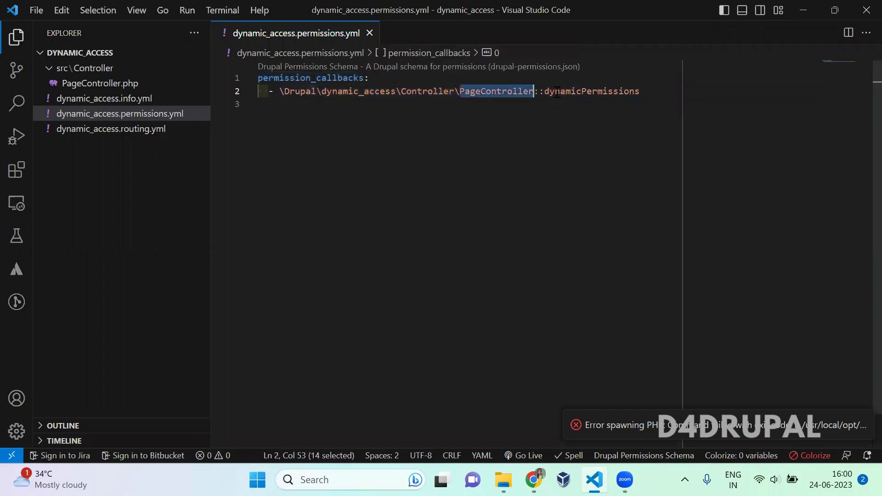
{"action": "double_click", "coordinate": [592, 91]}
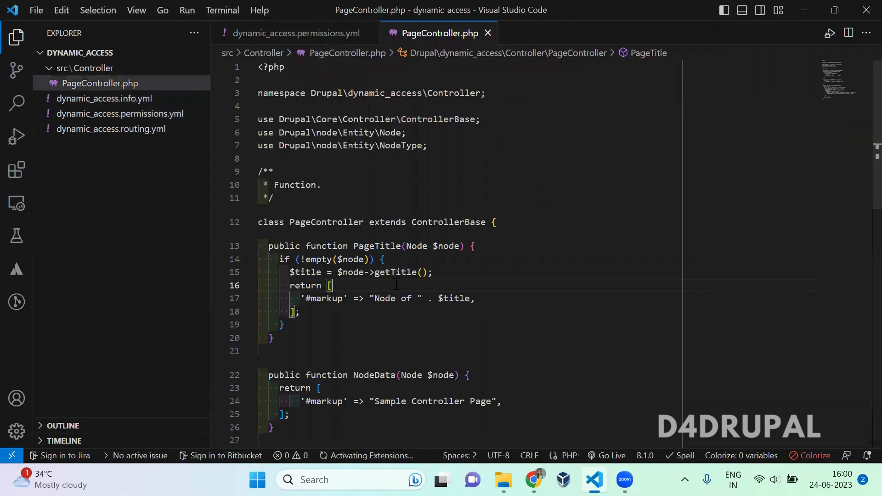
- Review dynamicPermissions(): loadMultiple on node types, the loop and the 'controller $type_id perm' key, then return to the YAML
{"action": "scroll", "scroll_direction": "down", "scroll_amount": 3}
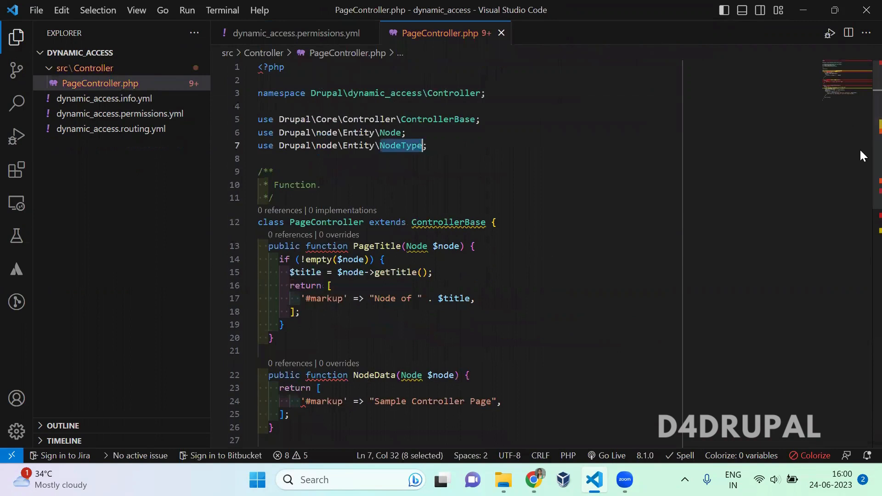
{"action": "scroll", "scroll_direction": "down", "scroll_amount": 3}
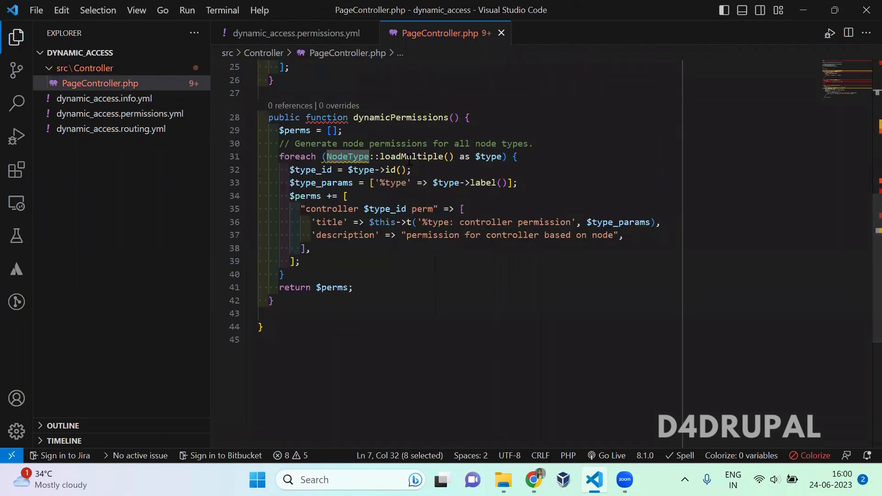
{"action": "double_click", "coordinate": [410, 157]}
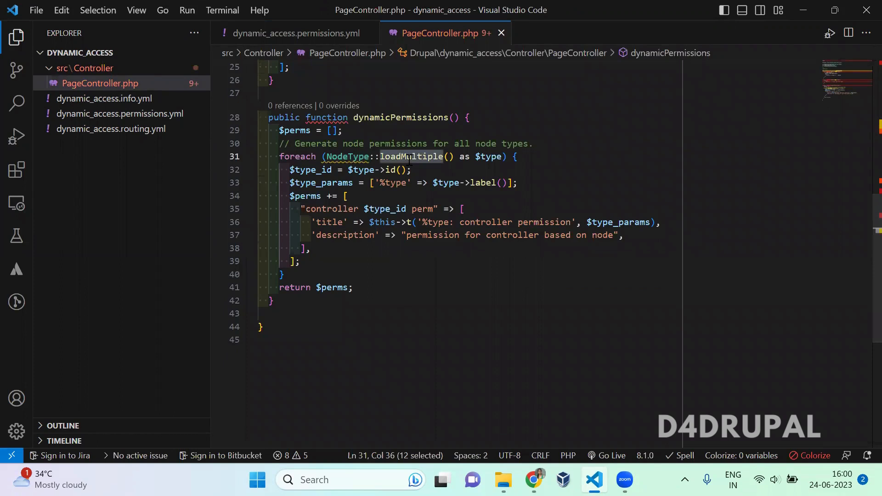
{"action": "mouse_move", "coordinate": [557, 176]}
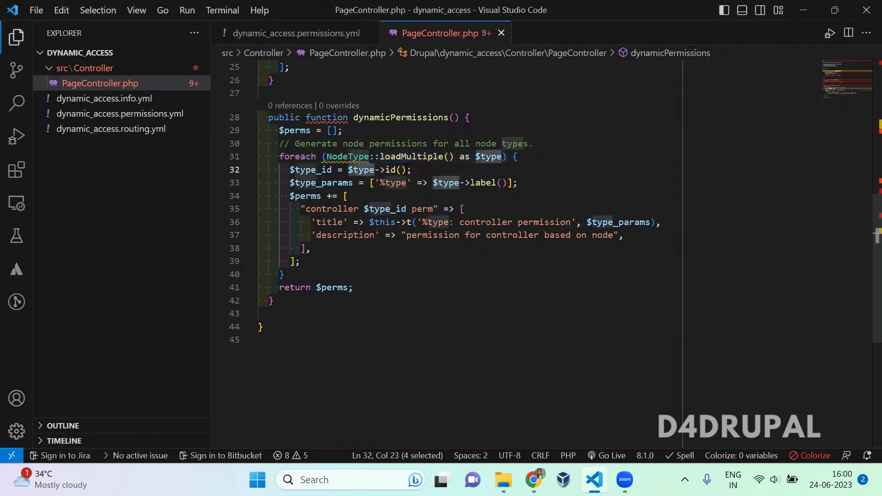
{"action": "double_click", "coordinate": [320, 182]}
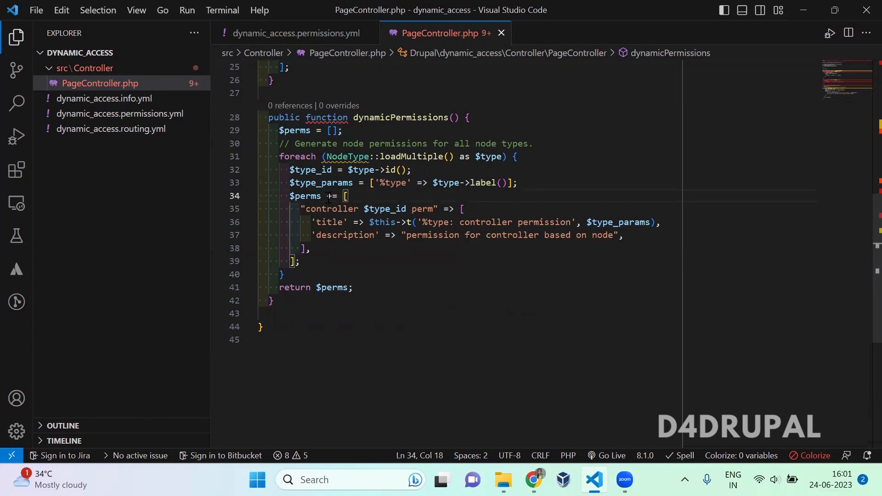
{"action": "left_click_drag", "start_coordinate": [325, 196], "coordinate": [339, 196]}
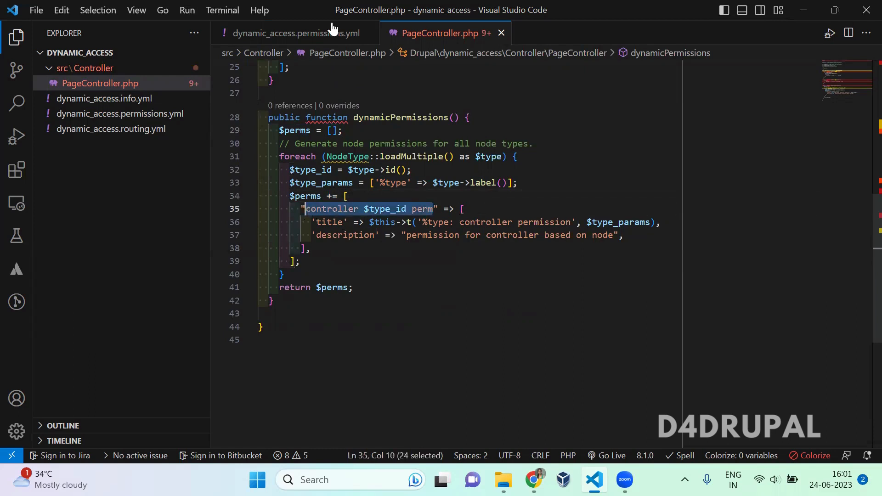
{"action": "left_click", "coordinate": [296, 34]}
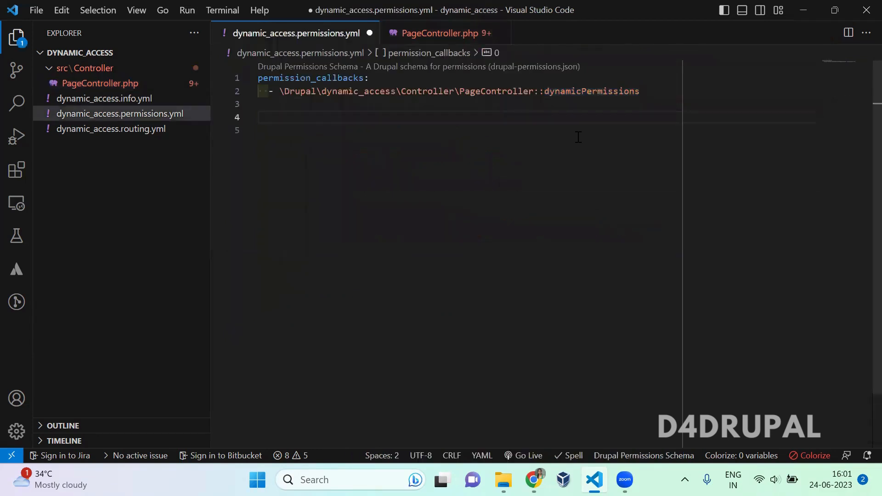
- Write a static 'controller page perm:' key in the permissions YAML above permission_callbacks
{"action": "type", "text": "controller $type_id perm"}
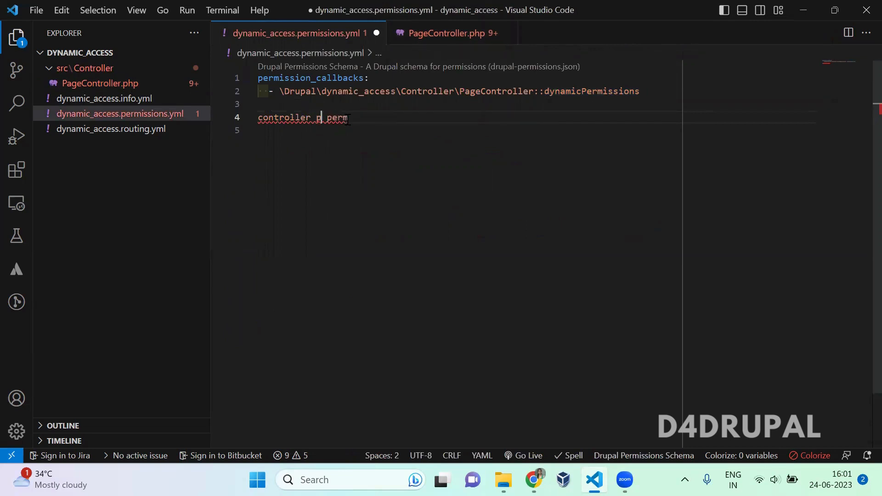
{"action": "type", "text": "age_"}
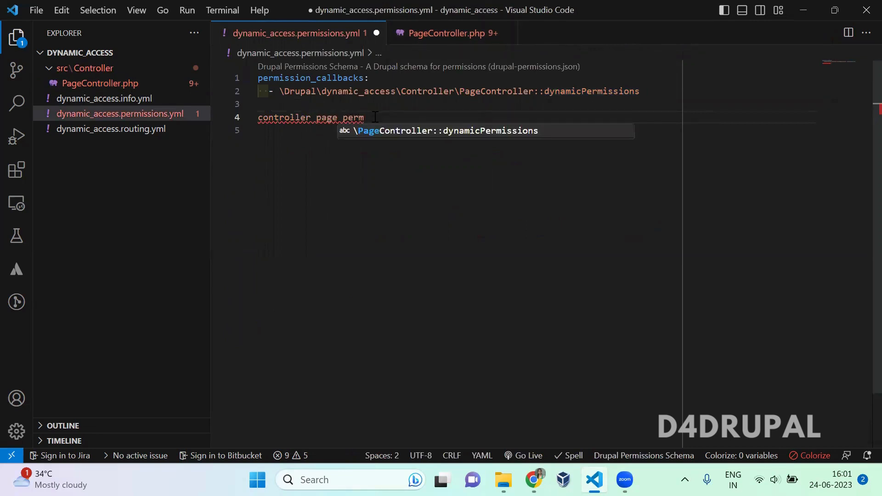
{"action": "type", "text": "ission_callbacks:"}
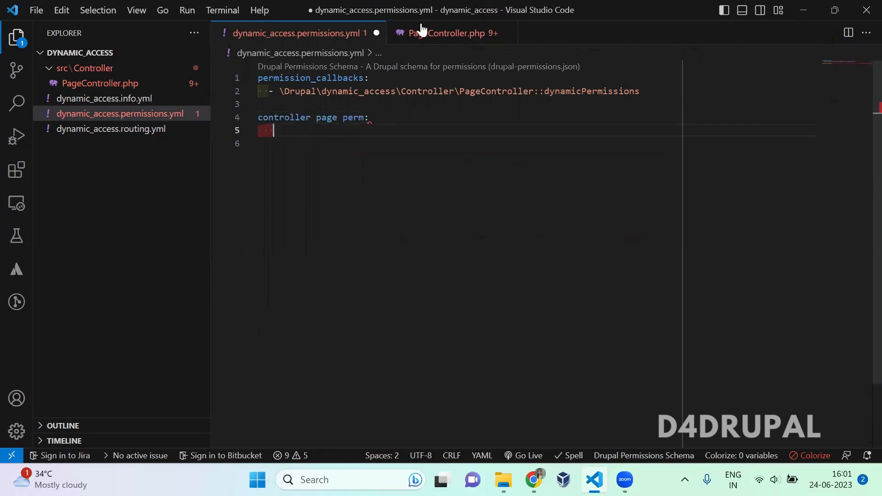
- Compare with the title key and title text in PageController's $perms array
{"action": "left_click", "coordinate": [449, 33]}
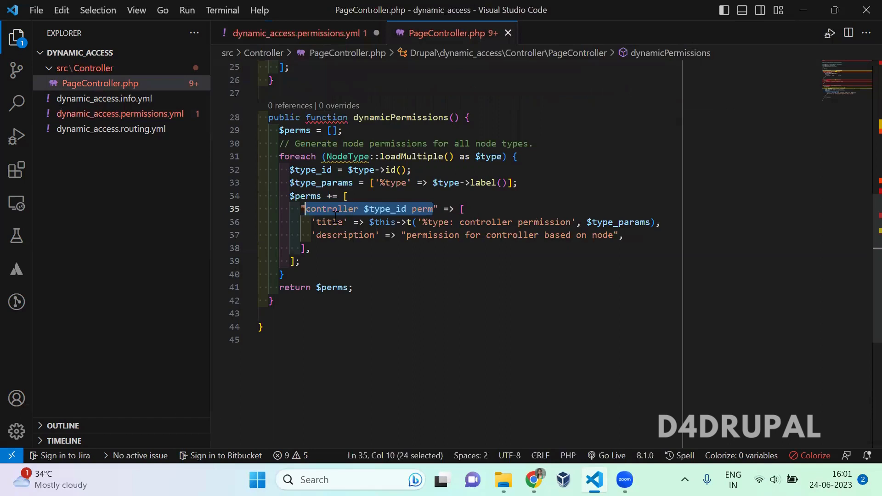
{"action": "double_click", "coordinate": [329, 222]}
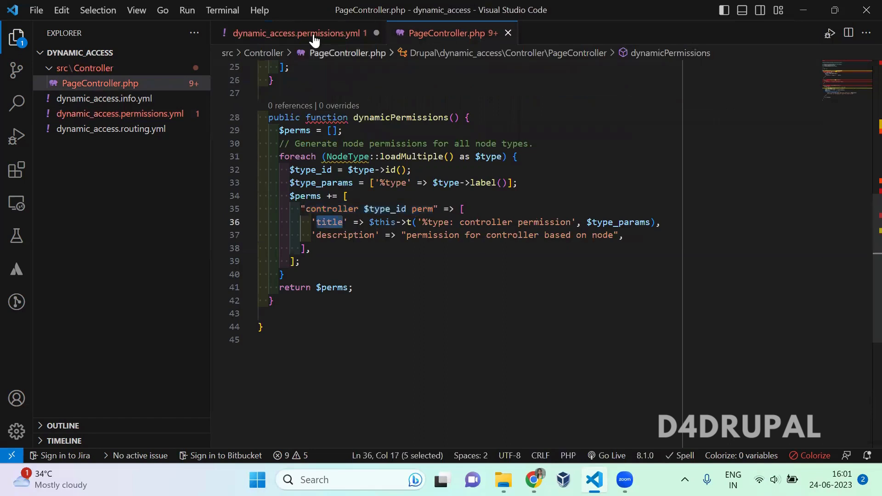
{"action": "left_click", "coordinate": [299, 33]}
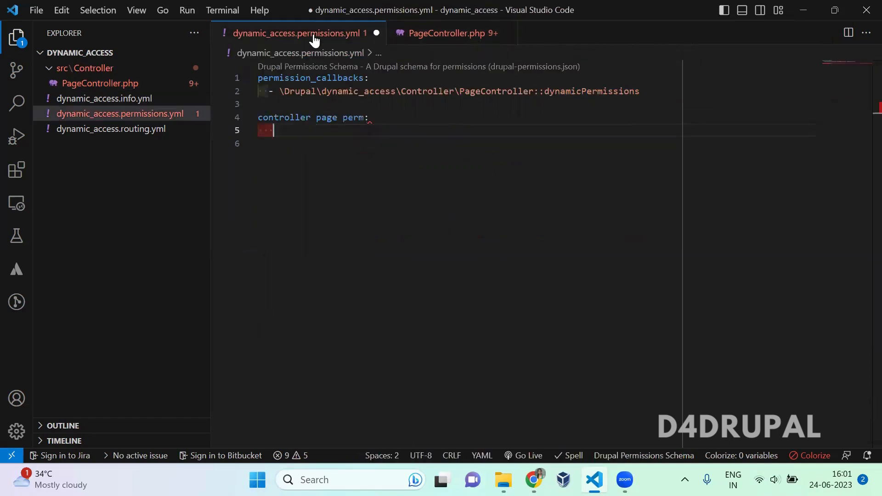
{"action": "left_click", "coordinate": [446, 33]}
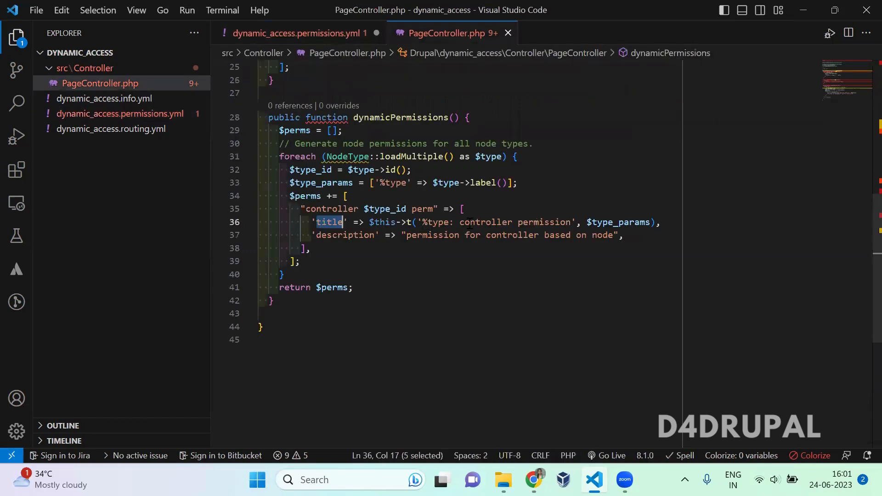
{"action": "left_click_drag", "start_coordinate": [422, 222], "coordinate": [571, 221]}
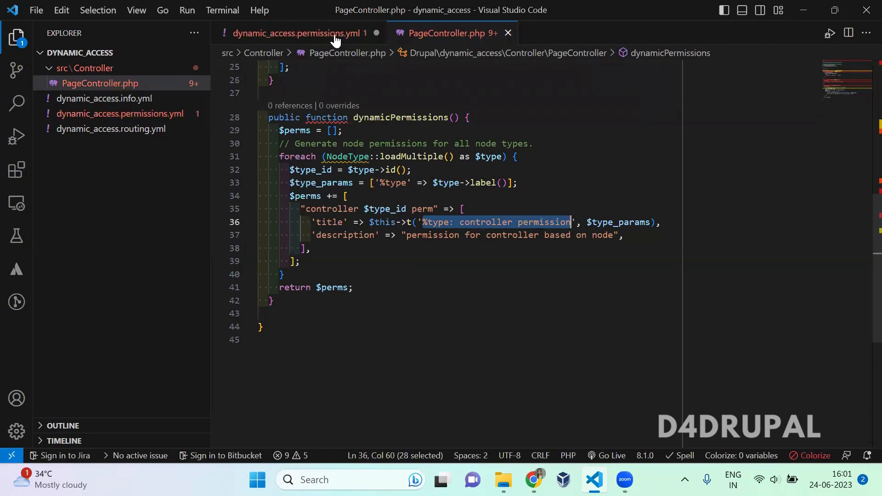
- Give the static entry the title "Basic Page: controller permission", replacing the %type placeholder
{"action": "left_click", "coordinate": [295, 33]}
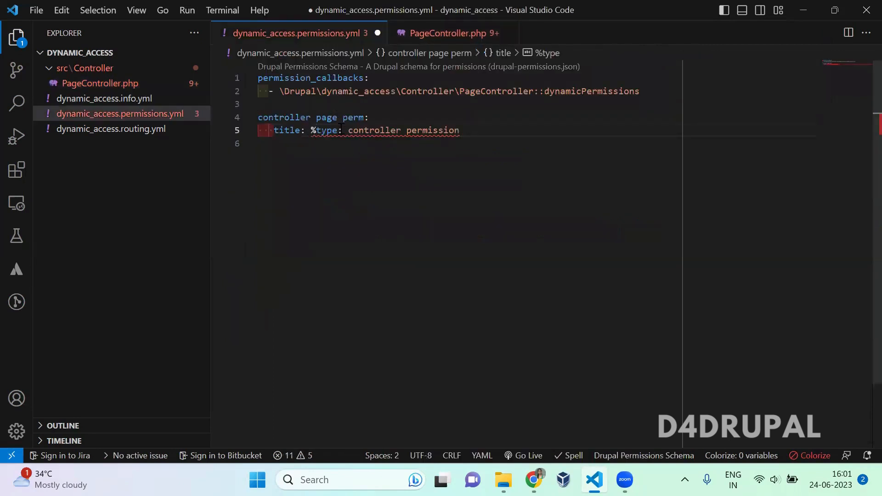
{"action": "double_click", "coordinate": [328, 130]}
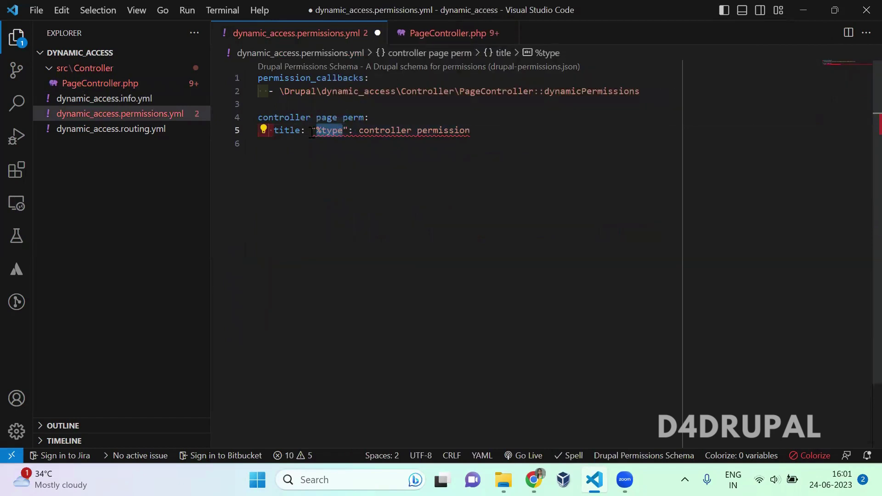
{"action": "type", "text": "Art"}
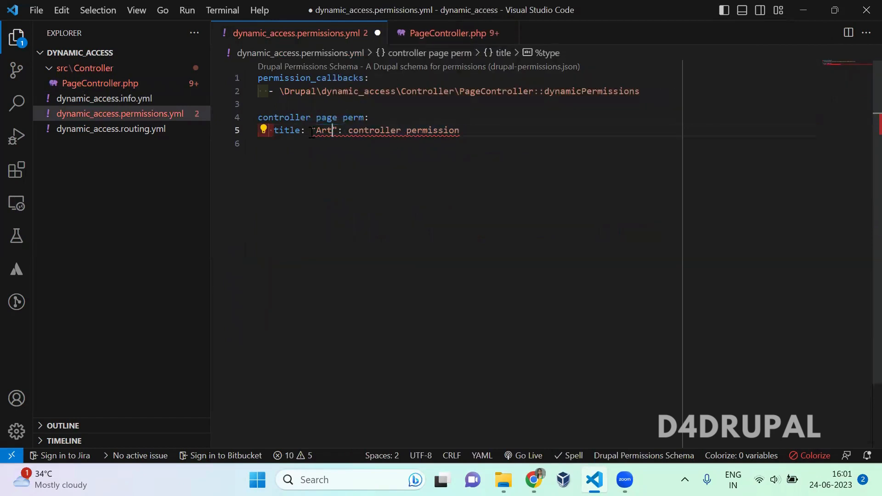
{"action": "key", "text": "Backspace"}
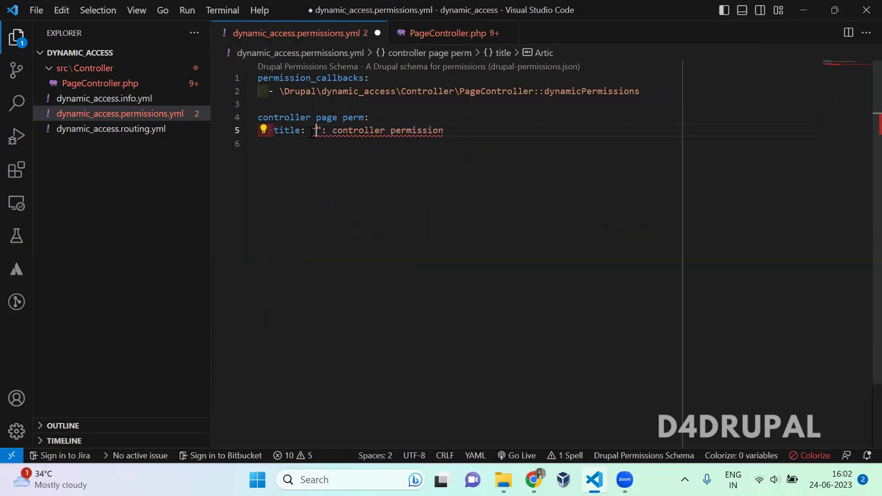
{"action": "type", "text": "Basic"}
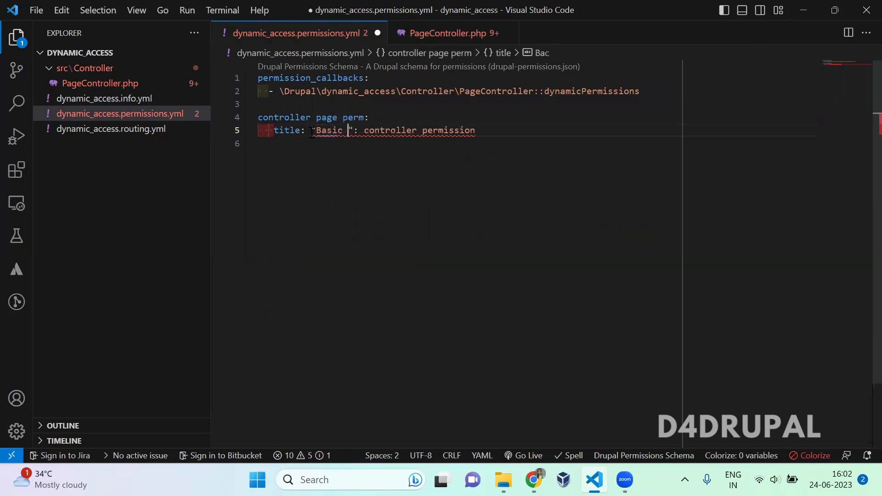
{"action": "type", "text": "Page"}
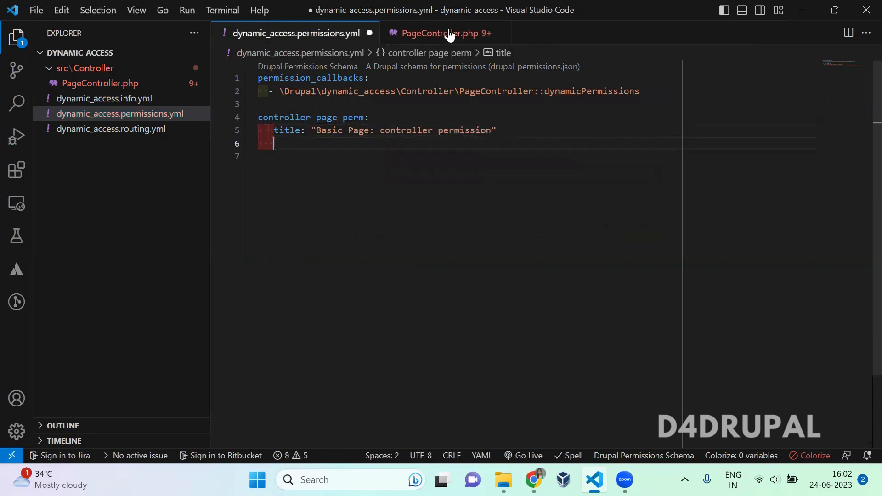
- Add a 'description:' key and pick up the description text from PageController.php
{"action": "left_click", "coordinate": [441, 34]}
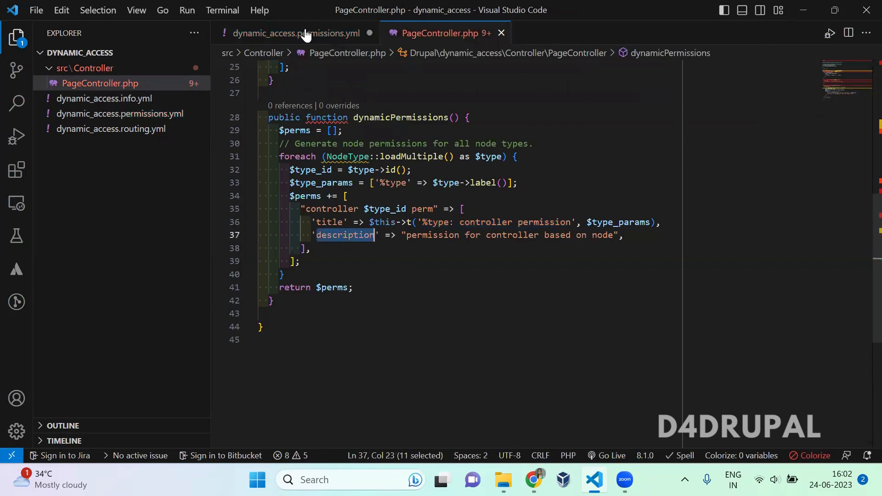
{"action": "left_click", "coordinate": [293, 33]}
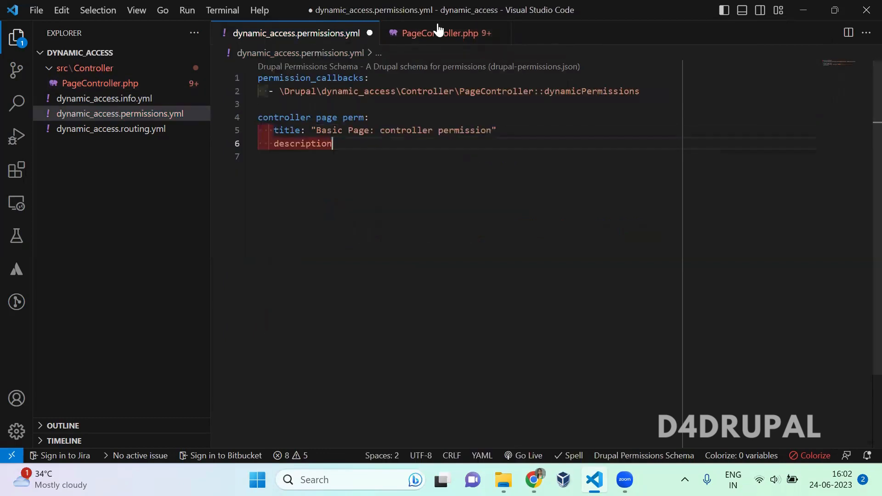
{"action": "type", "text": ":"}
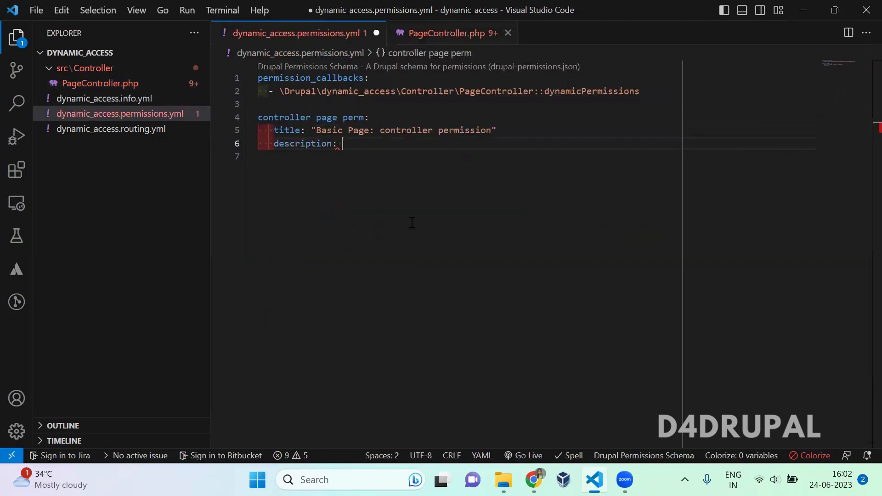
{"action": "left_click", "coordinate": [447, 33]}
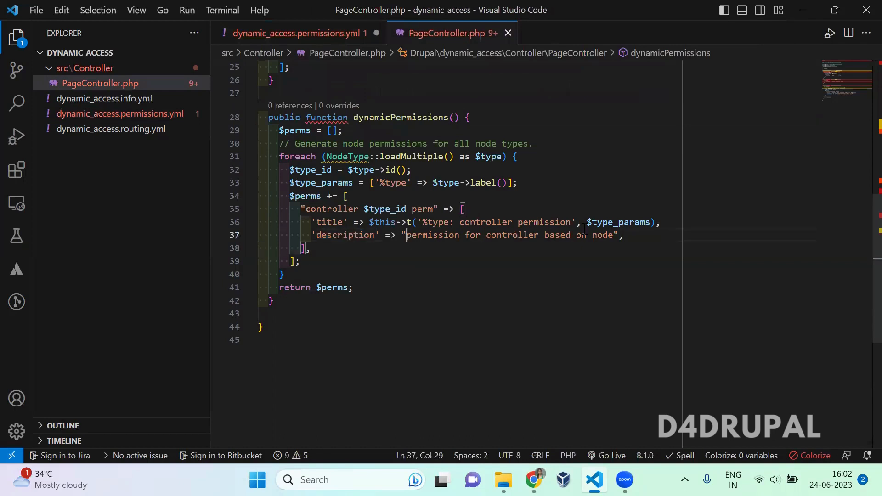
{"action": "left_click_drag", "start_coordinate": [408, 235], "coordinate": [612, 235]}
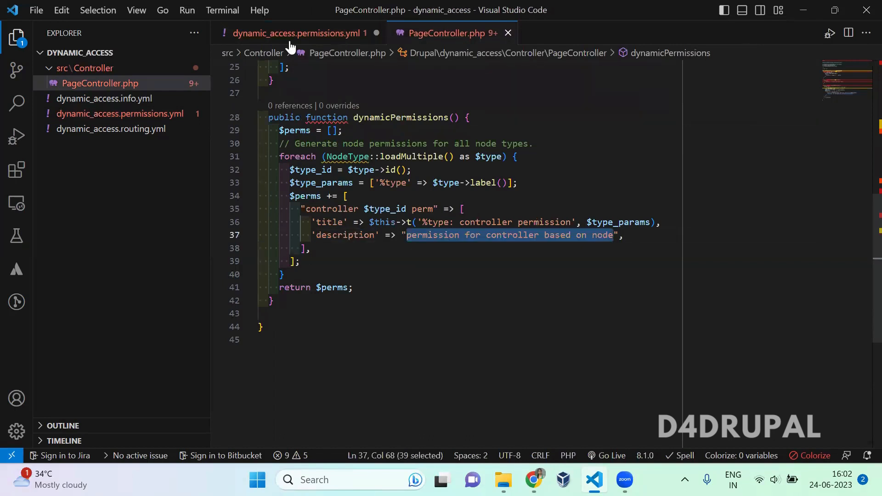
- Point out 'page' in the key and title, then delete the whole hand-written 'controller page perm' block
{"action": "left_click", "coordinate": [298, 33]}
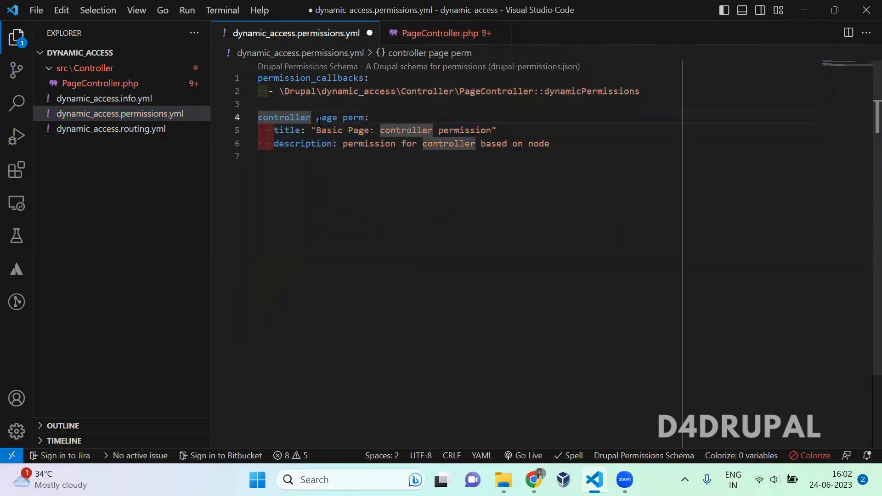
{"action": "double_click", "coordinate": [328, 118]}
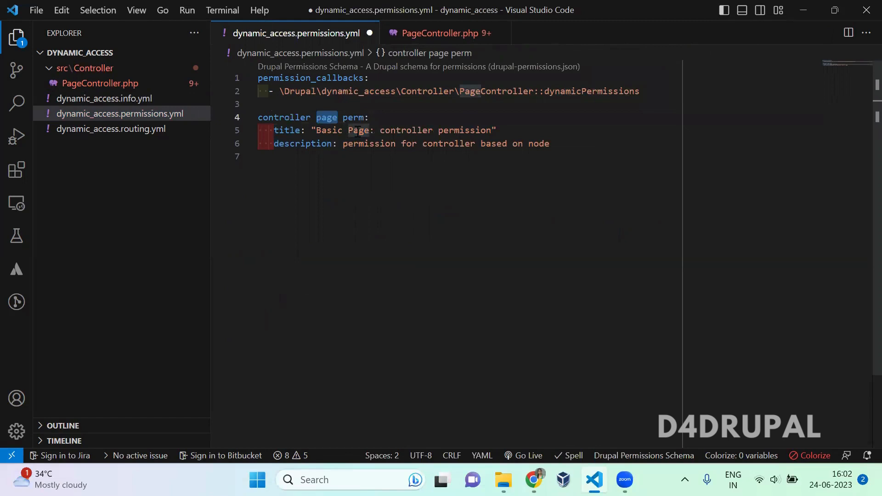
{"action": "left_click", "coordinate": [358, 131]}
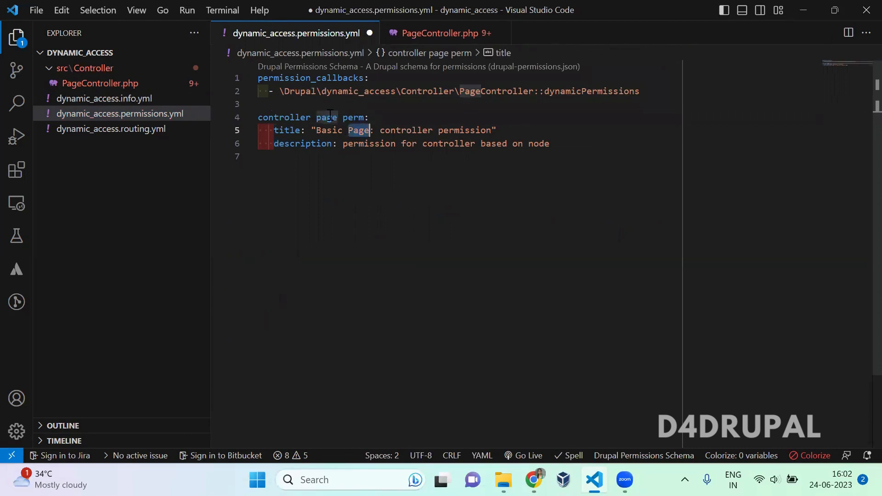
{"action": "mouse_move", "coordinate": [326, 117]}
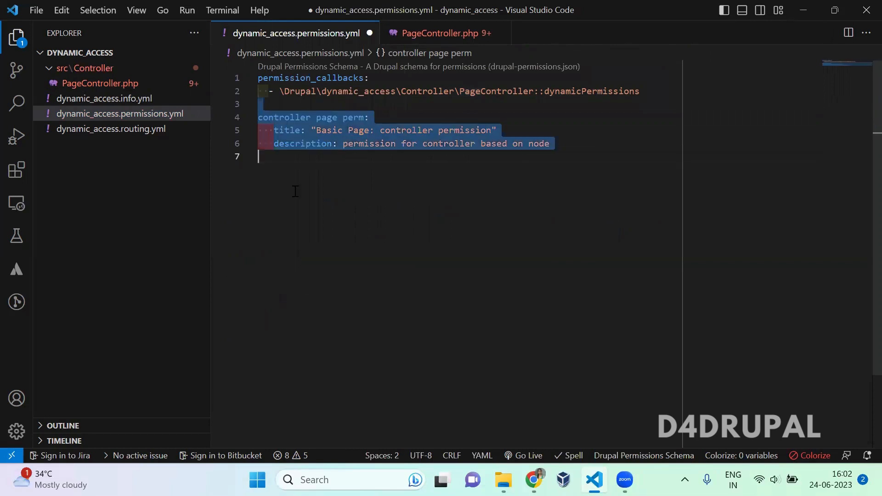
{"action": "key", "text": "Delete"}
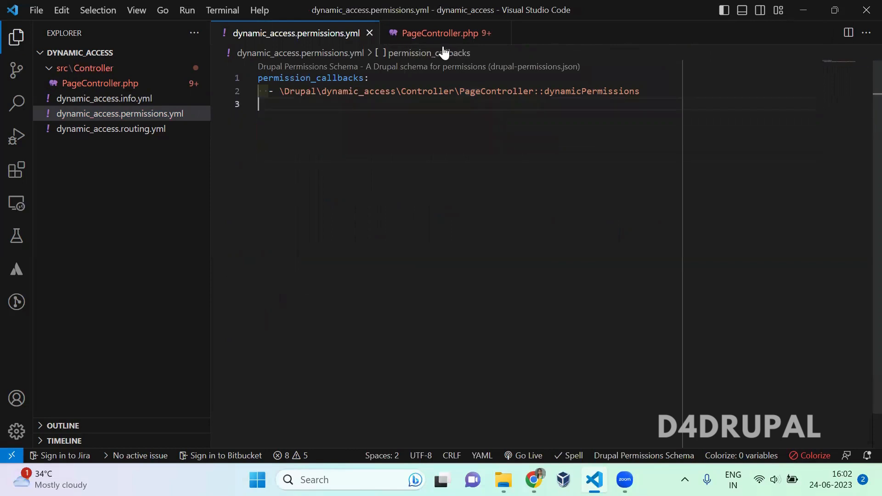
- Inspect the Dynamic Access descriptions for Basic page and Article, save the YAML and return to Permissions
{"action": "left_click", "coordinate": [448, 33]}
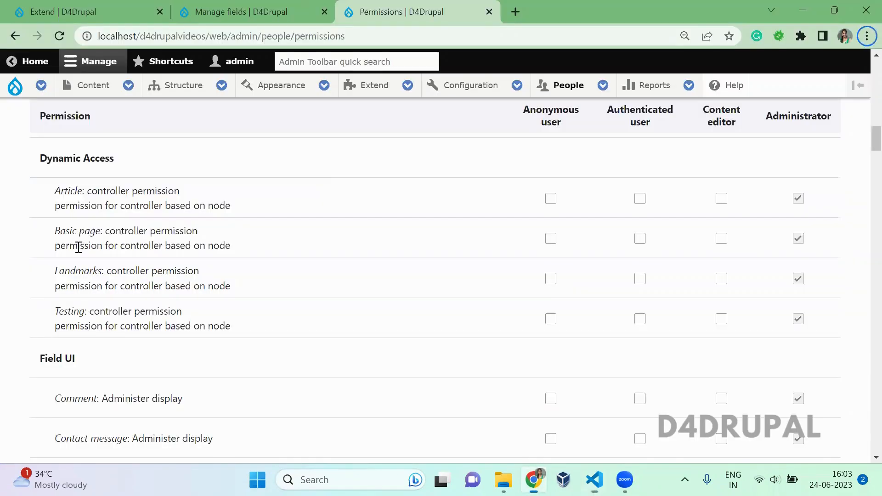
{"action": "left_click_drag", "start_coordinate": [77, 245], "coordinate": [230, 245]}
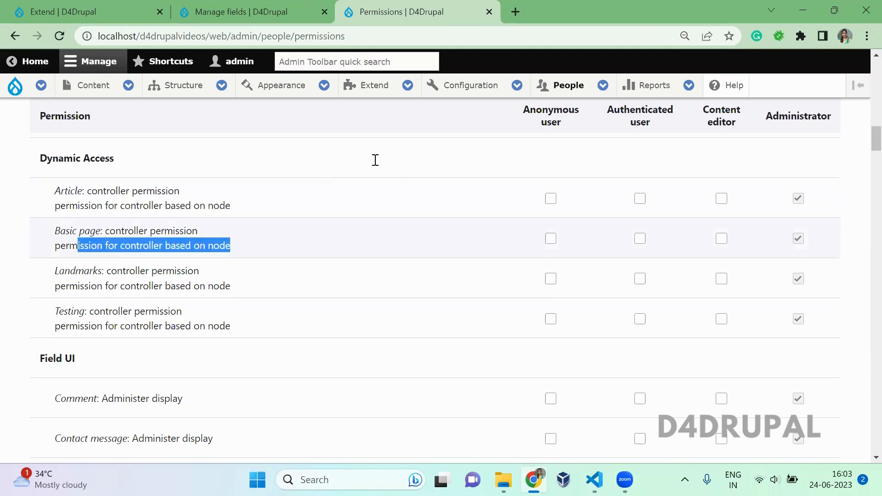
{"action": "left_click", "coordinate": [594, 480]}
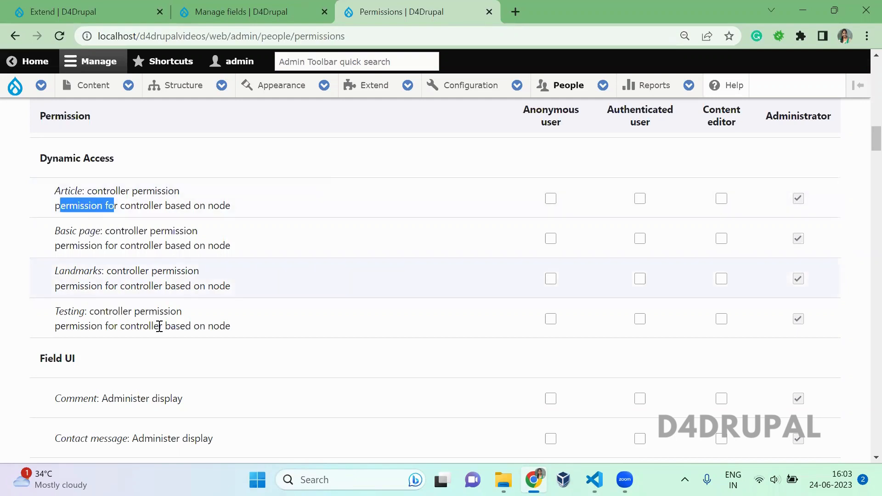
{"action": "left_click", "coordinate": [593, 480]}
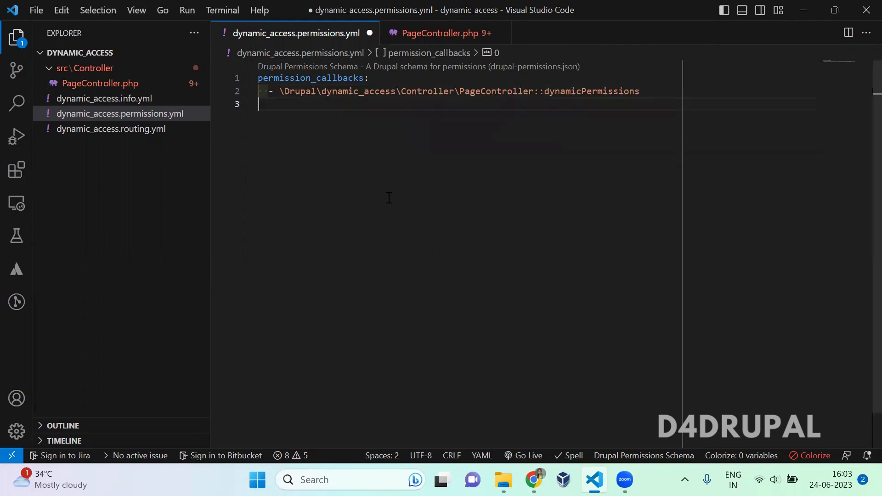
{"action": "key", "text": "Ctrl+s"}
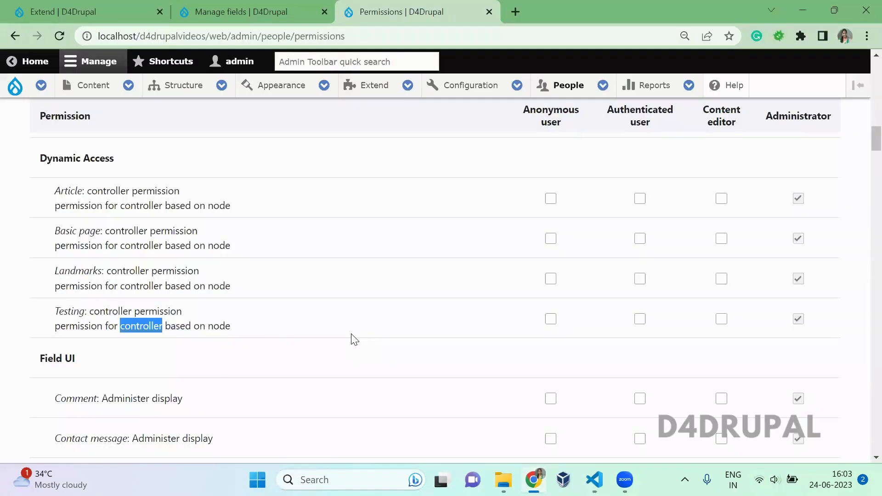
{"action": "mouse_move", "coordinate": [712, 415]}
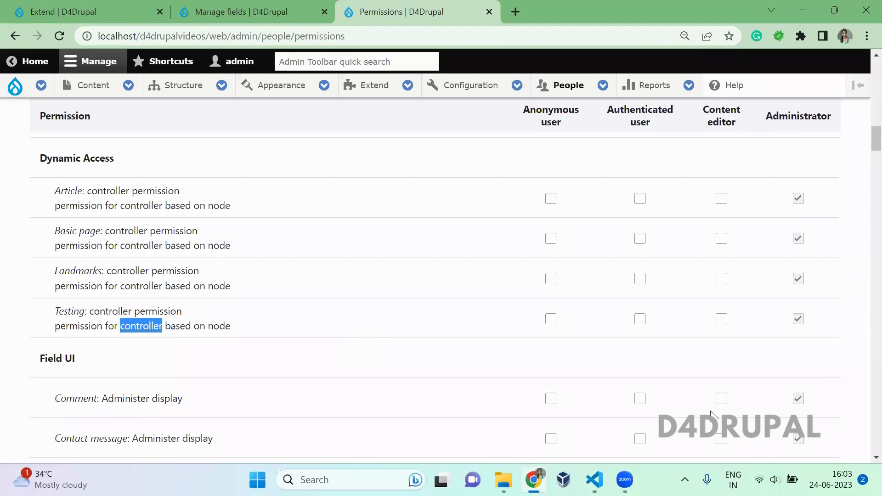